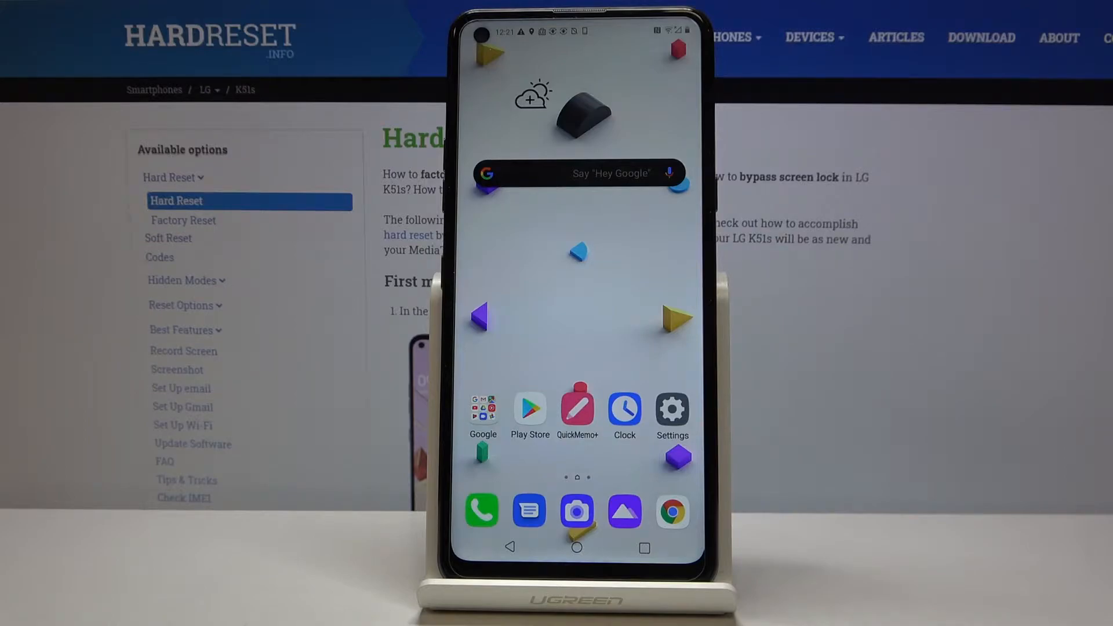
# - Go from the home screen into Settings and its Lock screen & security page
pyautogui.click(672, 410)
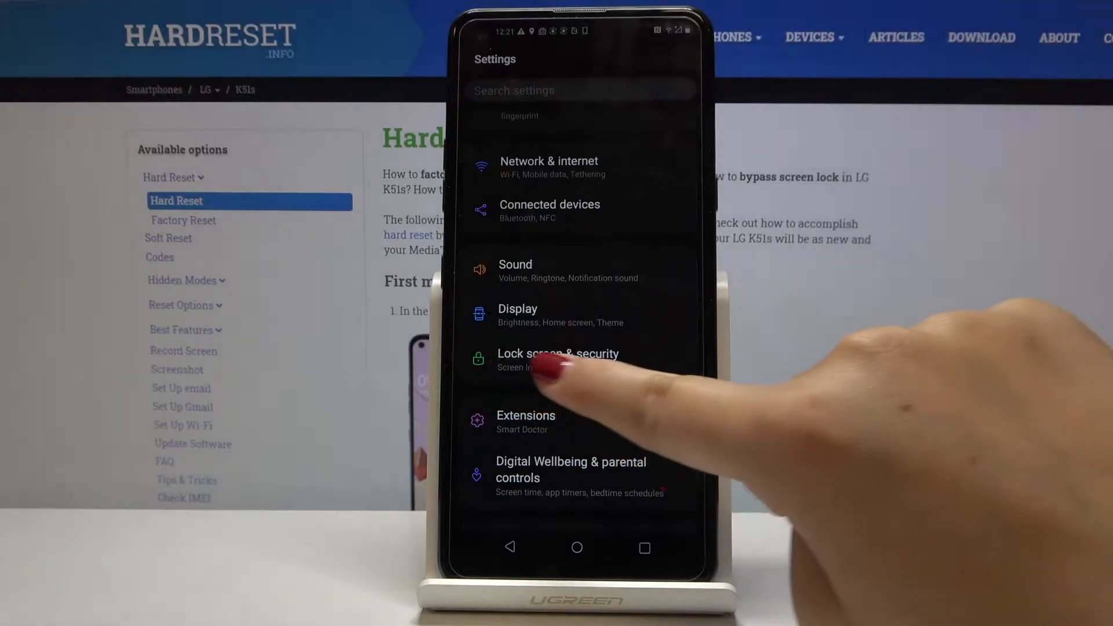
pyautogui.click(558, 354)
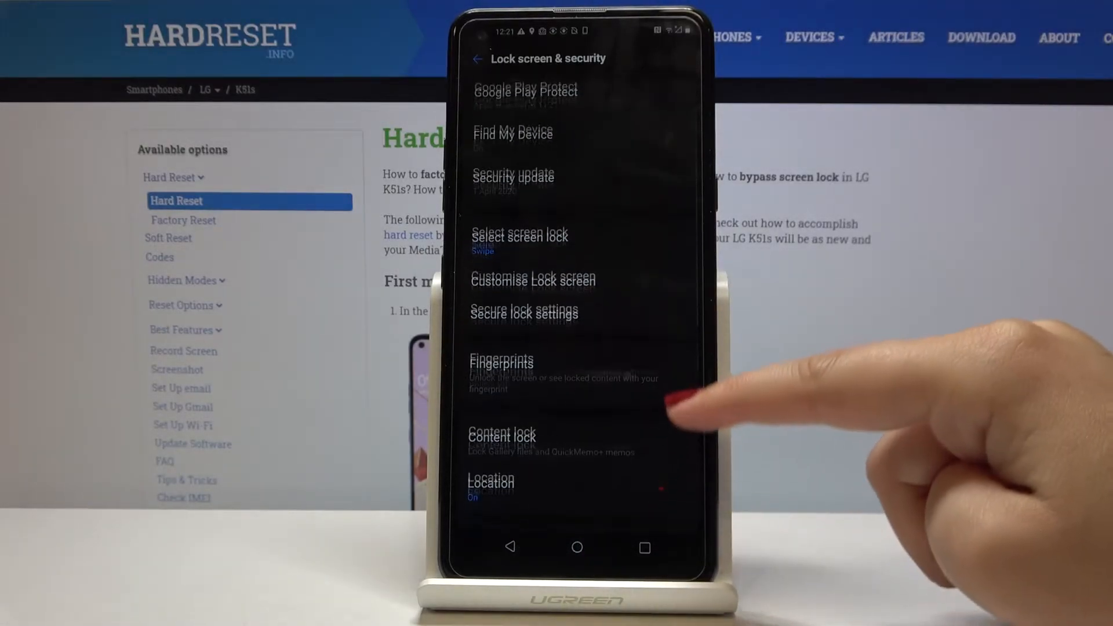
# - Scroll down Lock screen & security toward the Usage access option
pyautogui.scroll(-3)
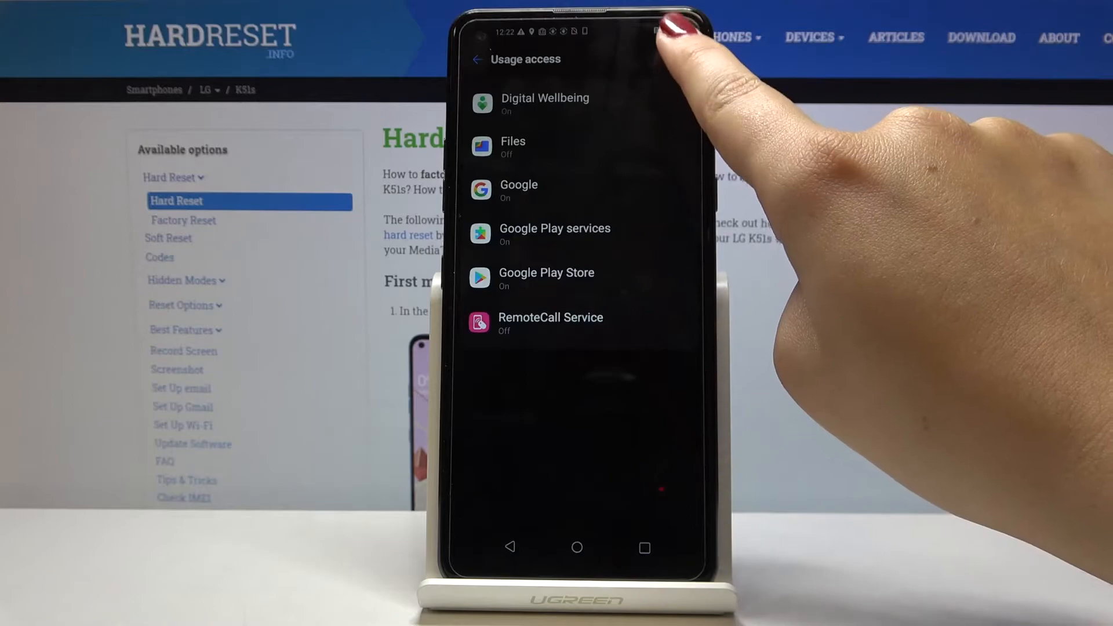
# - Switch on Permit usage access for Files and return to the Usage access list
pyautogui.scroll(-3)
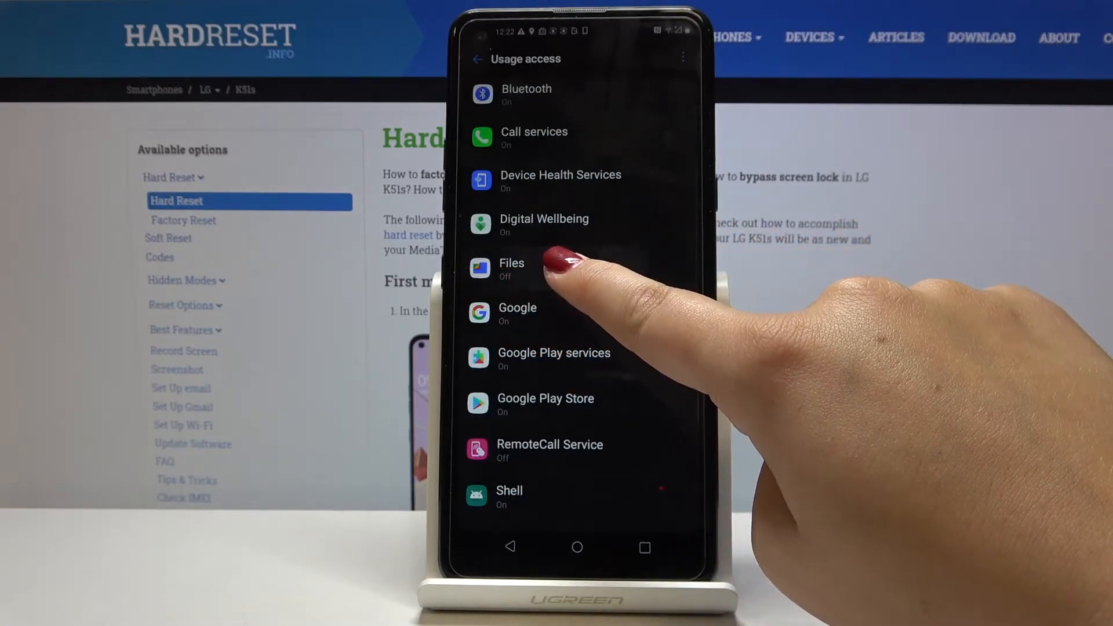
pyautogui.click(511, 271)
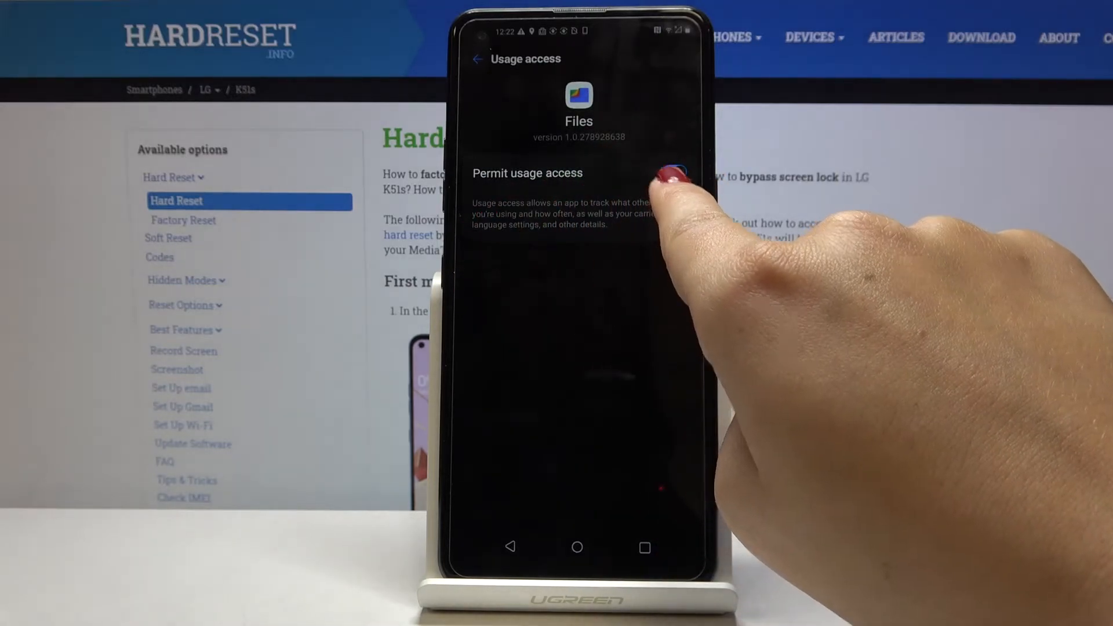
pyautogui.click(673, 172)
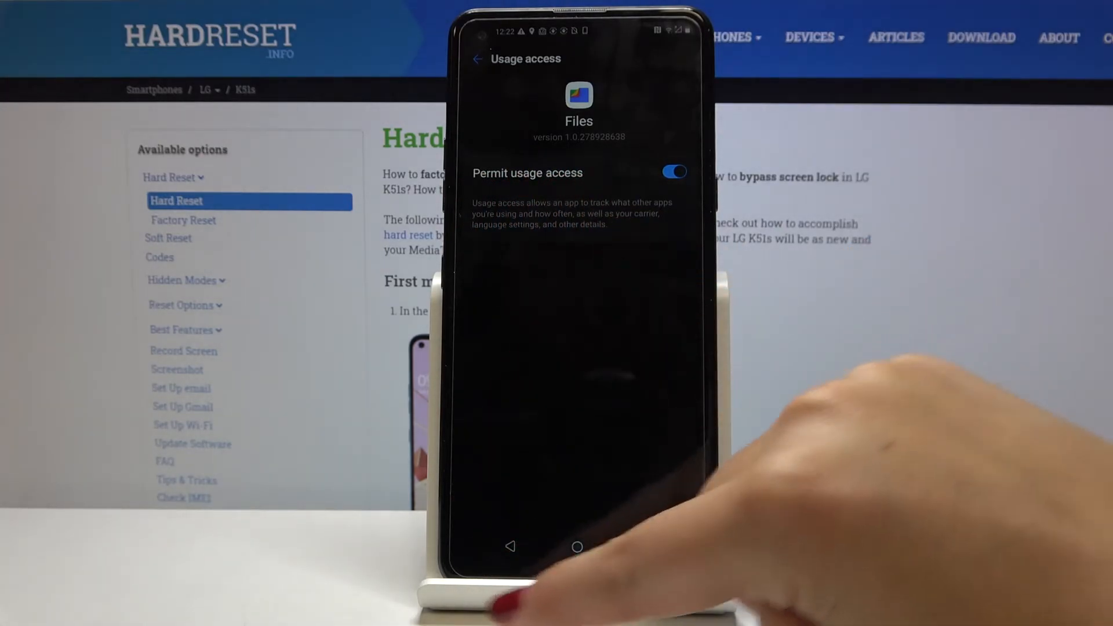
pyautogui.click(478, 59)
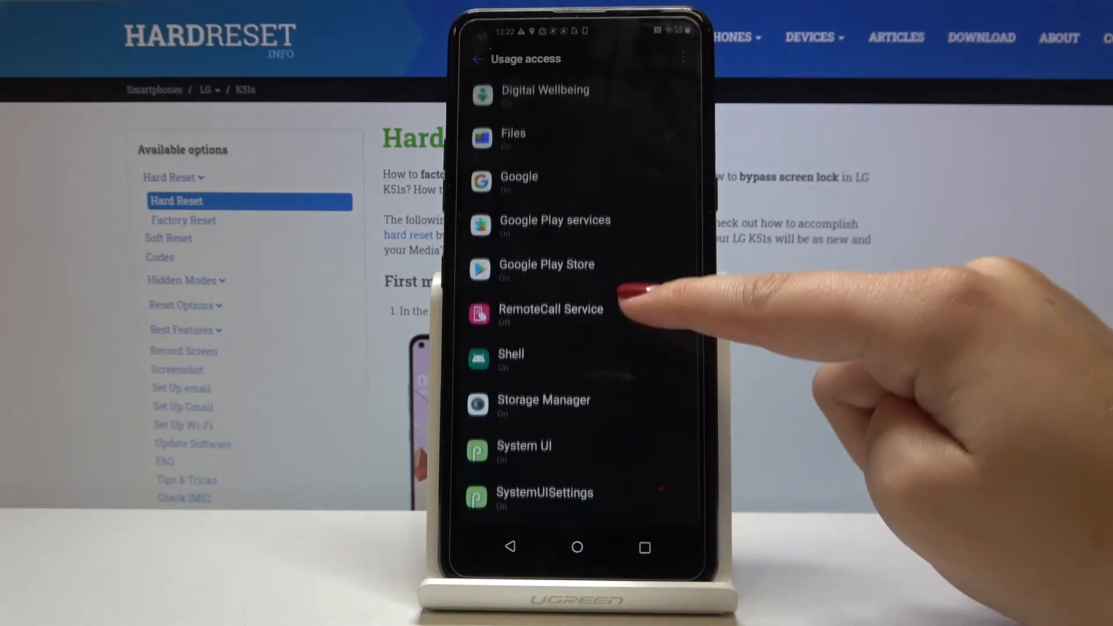
# - Switch on Permit usage access for RemoteCall Service, then go back to the home screen
pyautogui.click(561, 312)
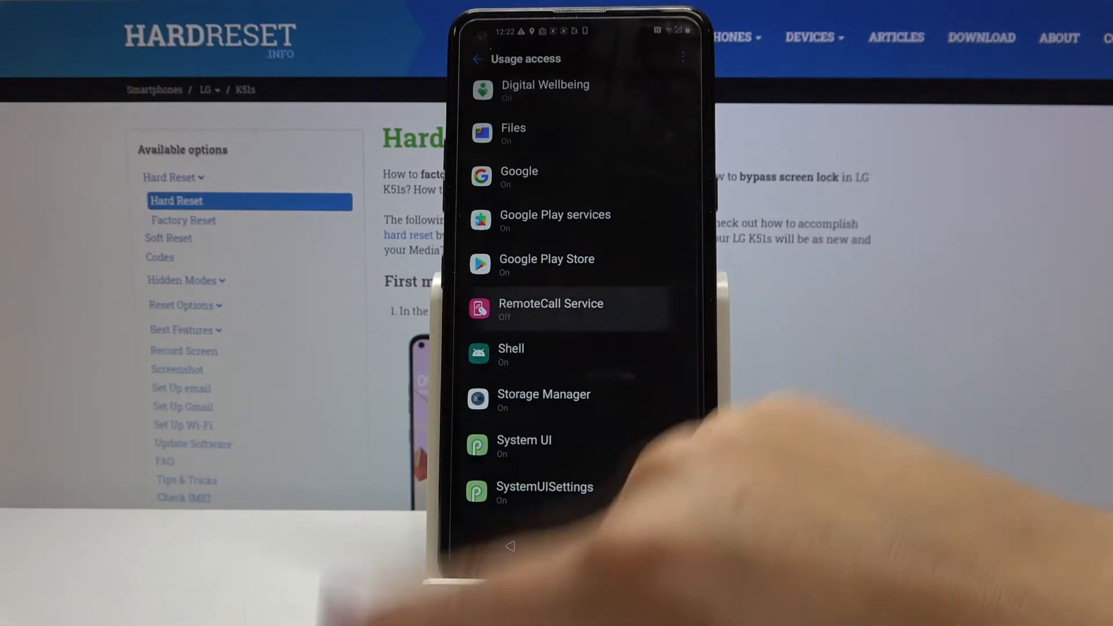
pyautogui.click(565, 310)
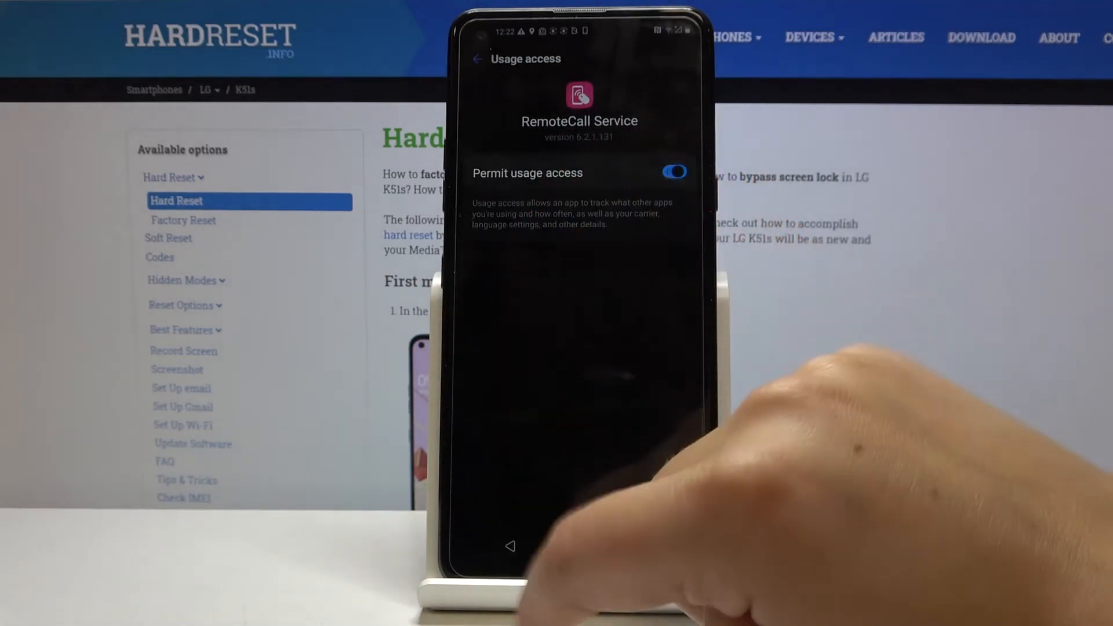
pyautogui.click(510, 546)
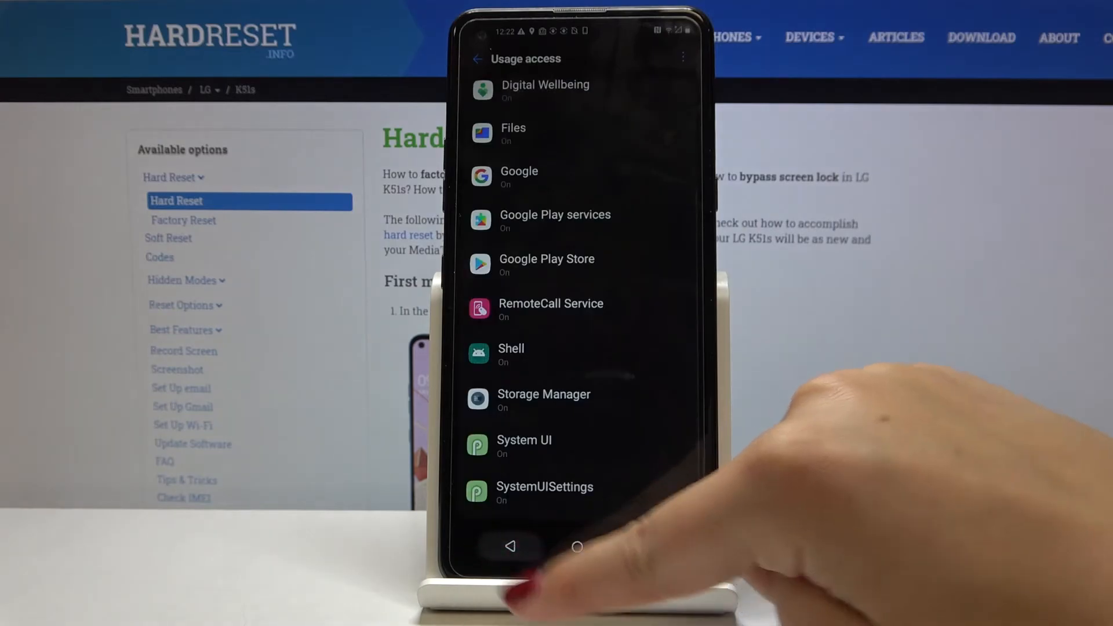
pyautogui.click(578, 546)
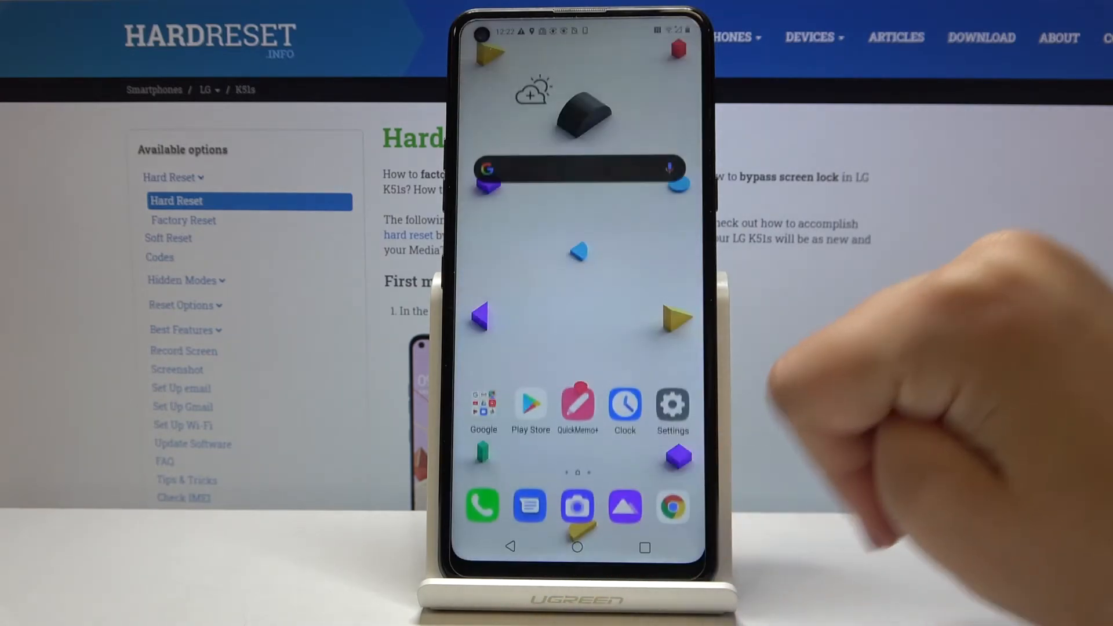